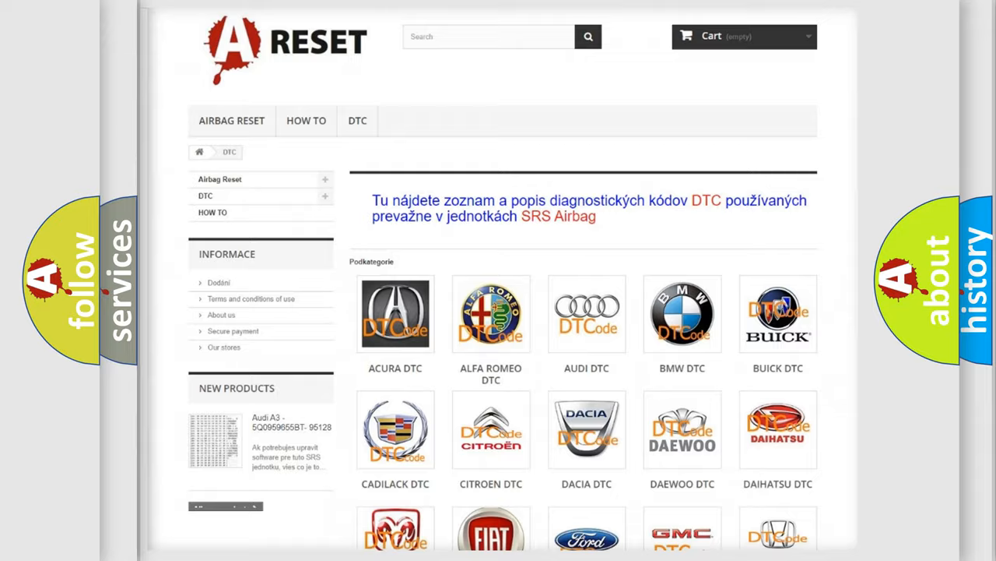
Choose SATURN DTC from the brand grid and browse its list of diagnostic codes.
scroll("down", 3)
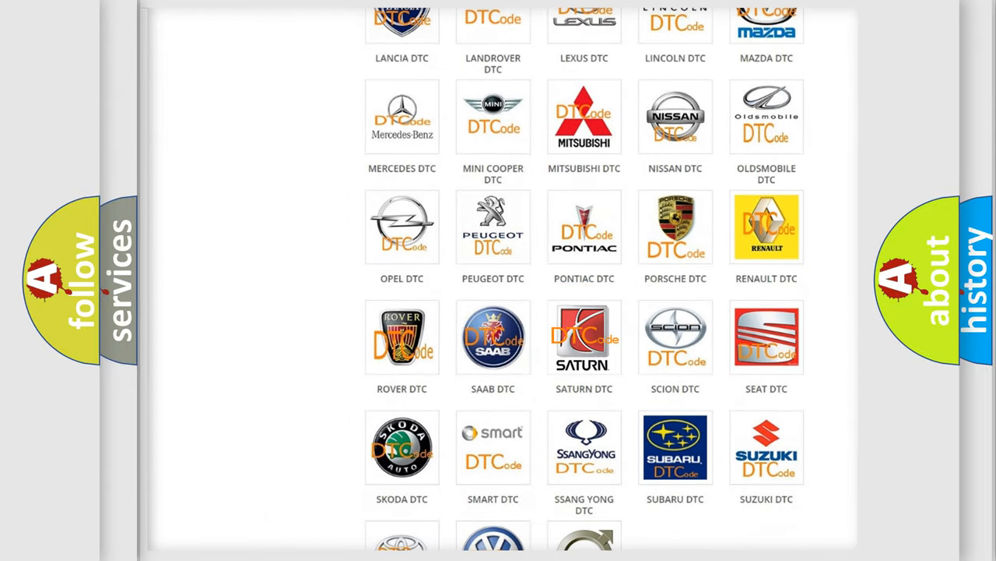
left_click(584, 336)
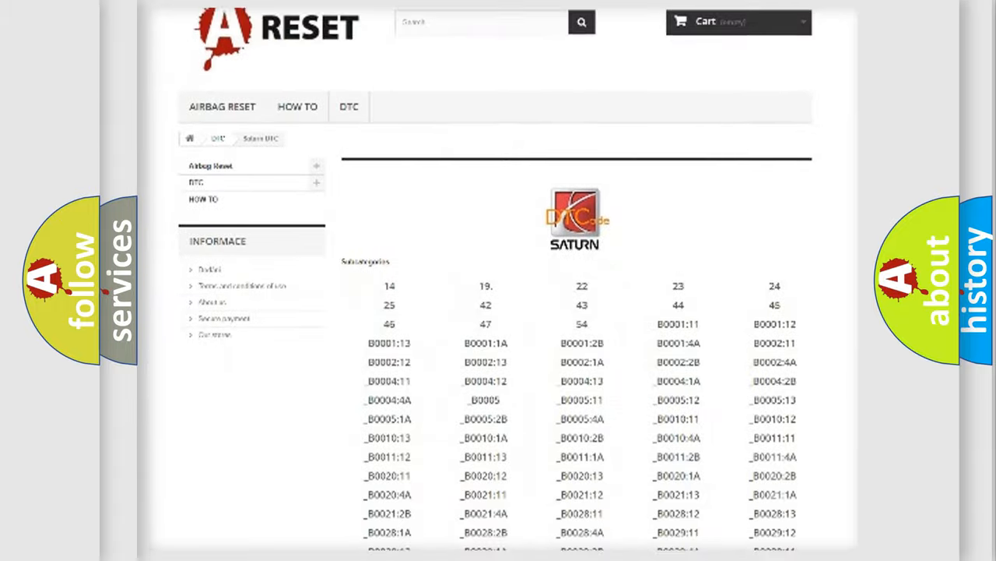
scroll("down", 3)
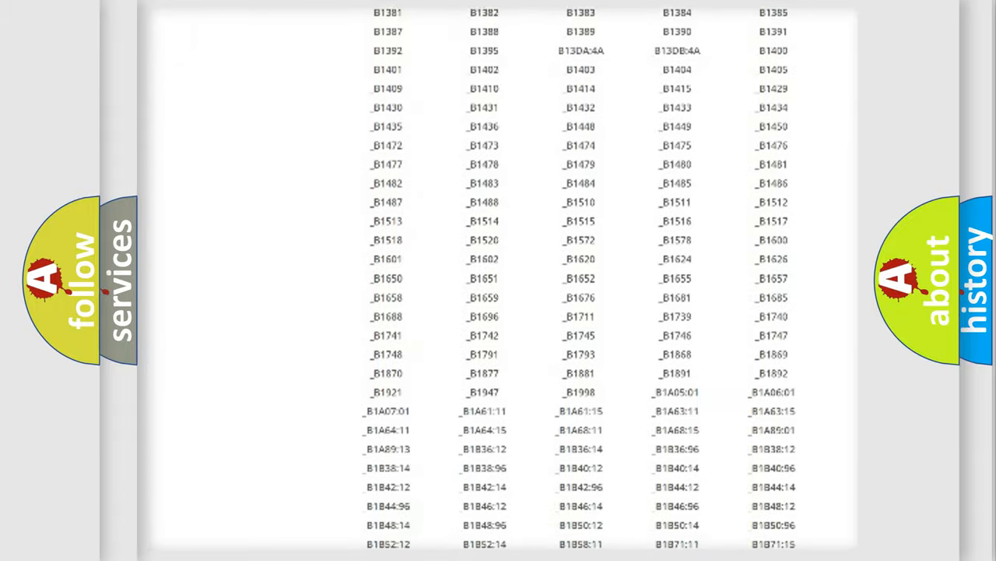
scroll("up", 3)
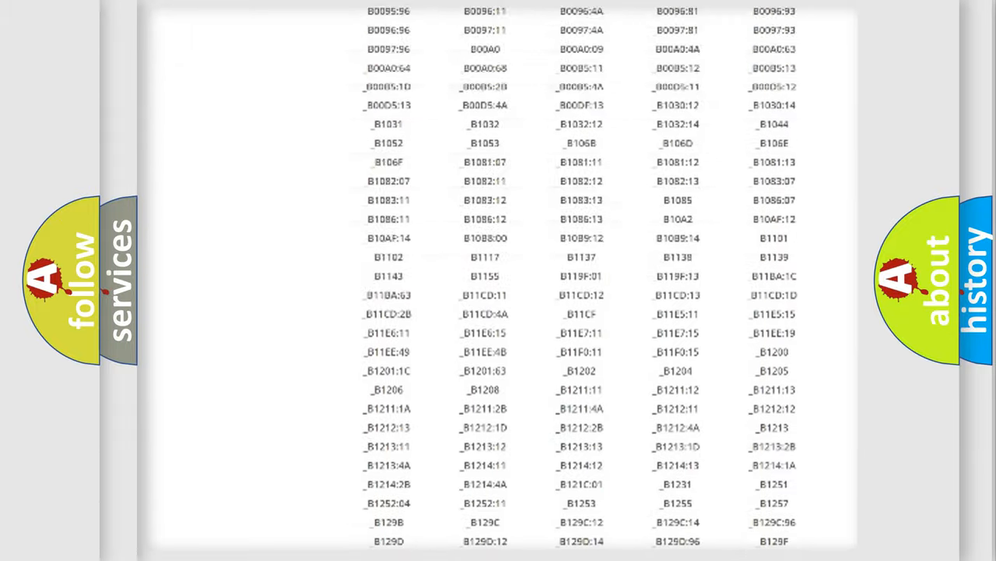
scroll("up", 3)
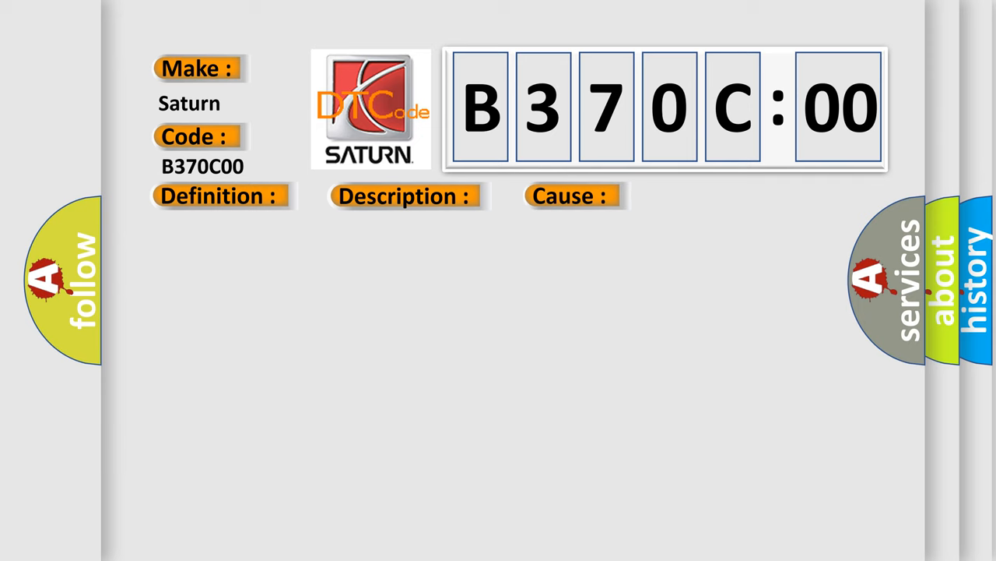
Reveal the B370C00 definition text beginning 'No Sub Type Information' on the card.
left_click(218, 196)
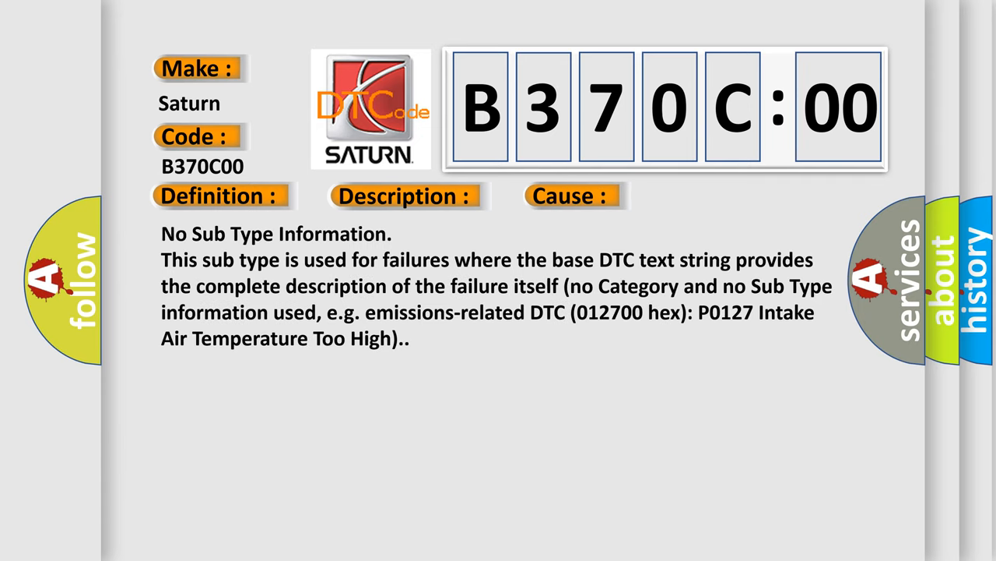